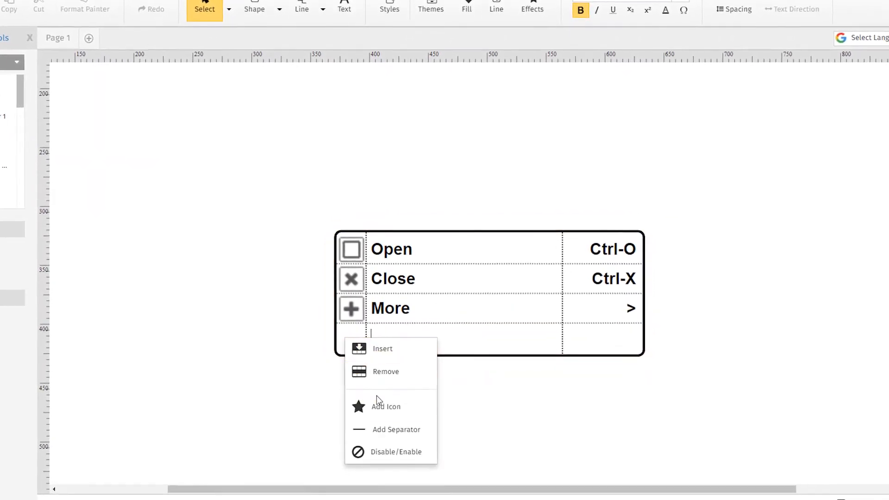
# Step: Scroll down the Wireframes template gallery past the Android and iOS device layouts
pyautogui.click(385, 406)
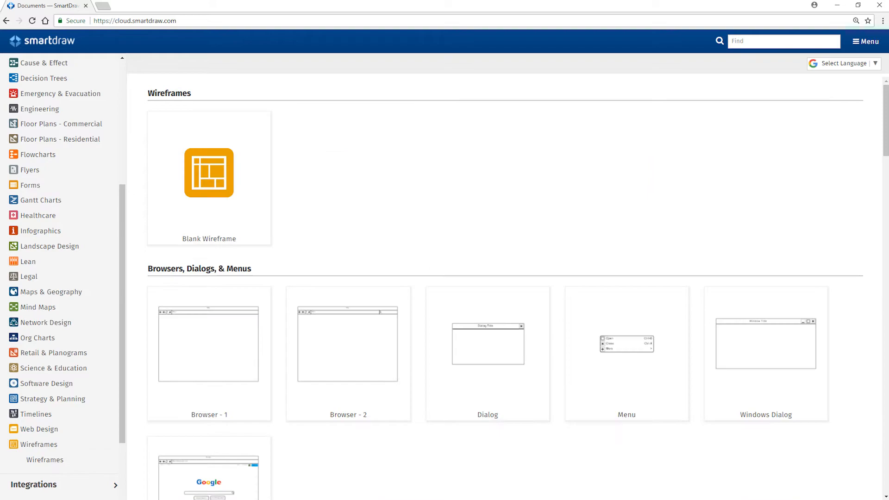
pyautogui.scroll(-3)
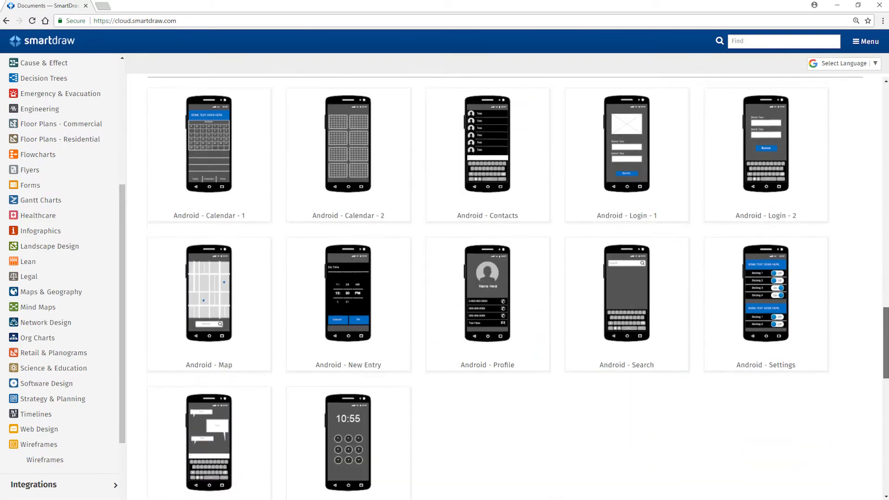
pyautogui.scroll(-3)
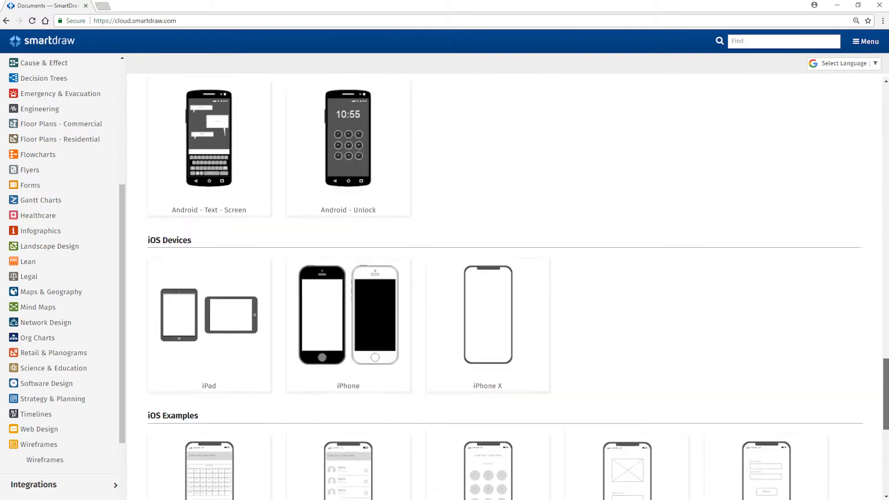
pyautogui.scroll(-3)
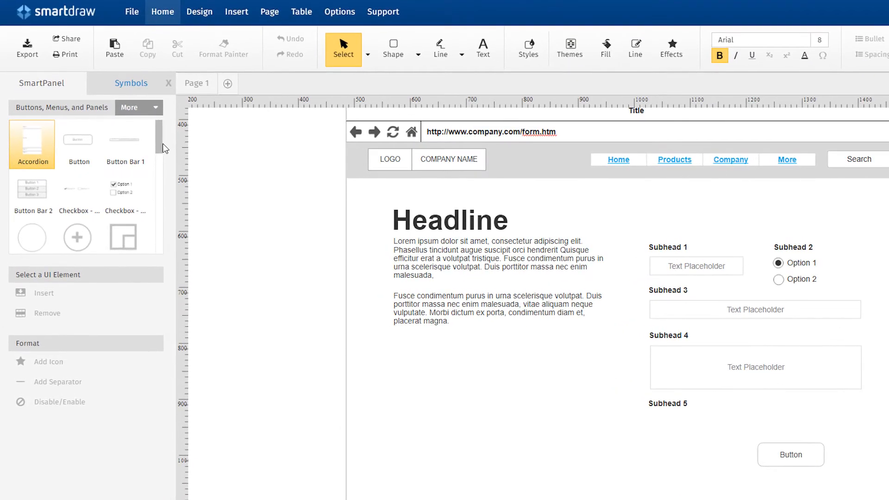
# Step: Open the website wireframe template with Headline, body text and subhead fields
pyautogui.scroll(-3)
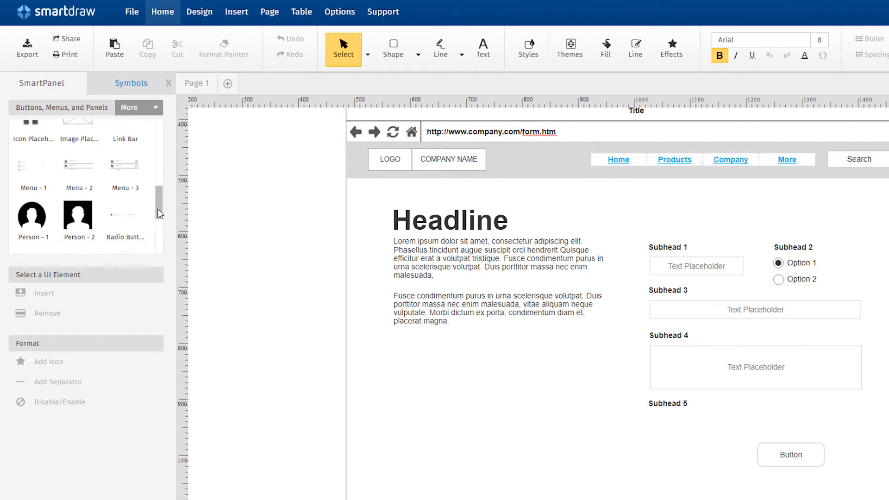
pyautogui.scroll(-3)
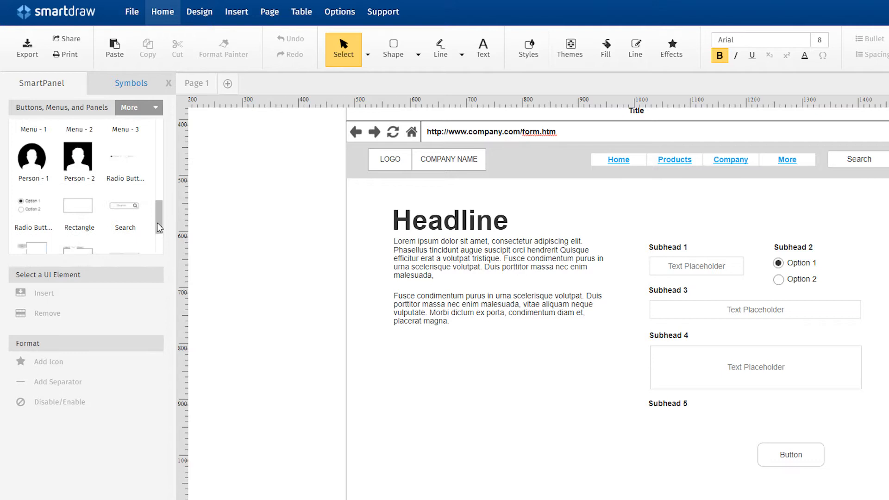
pyautogui.scroll(3)
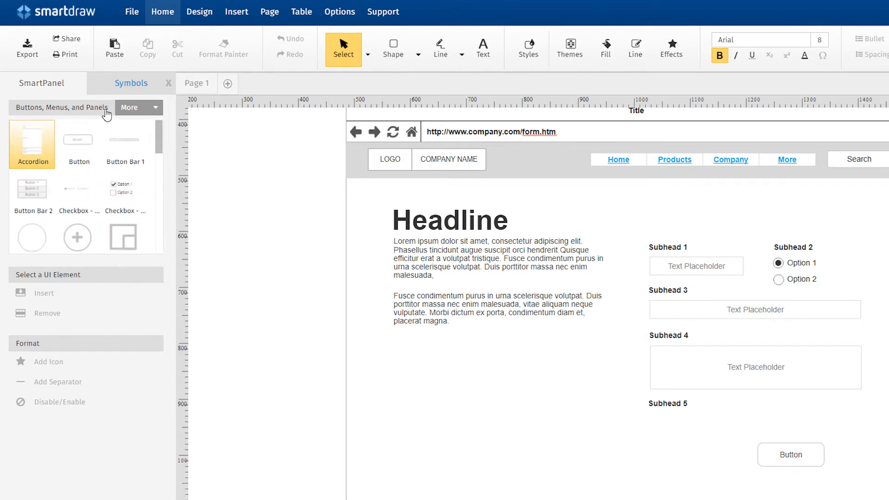
pyautogui.click(136, 107)
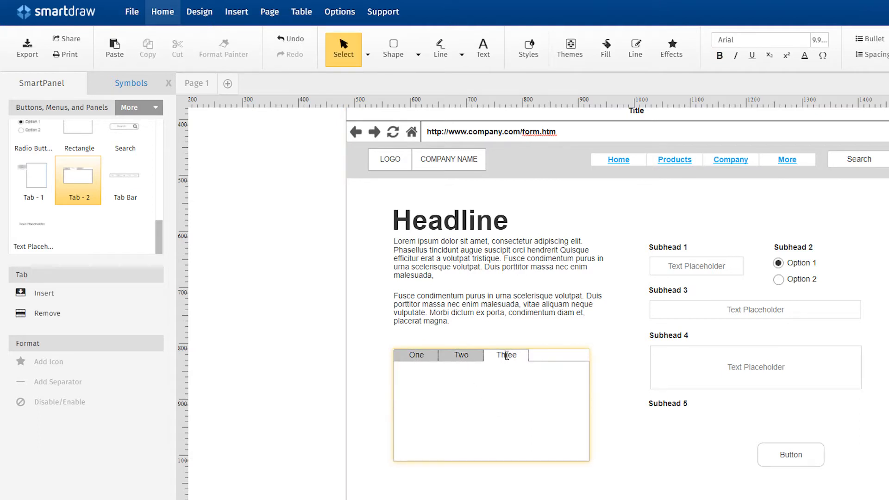
# Step: Insert a fourth, blank tab after the Three tab
pyautogui.click(330, 334)
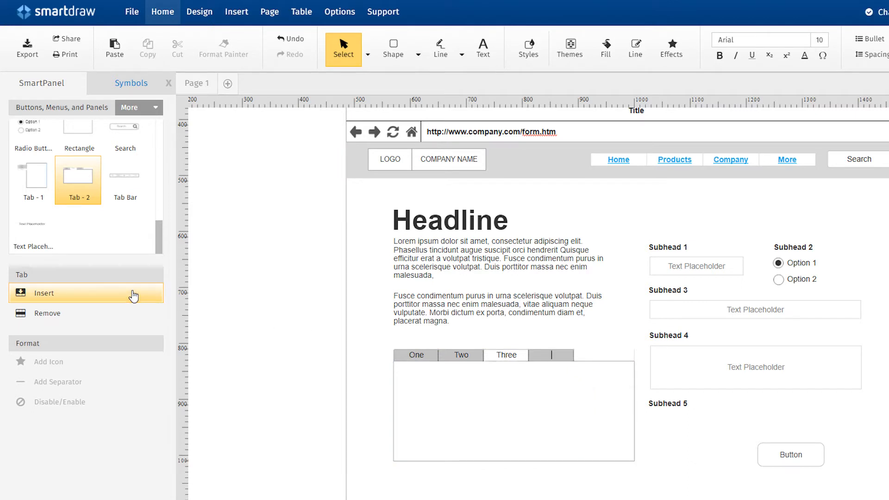
pyautogui.moveTo(255, 299)
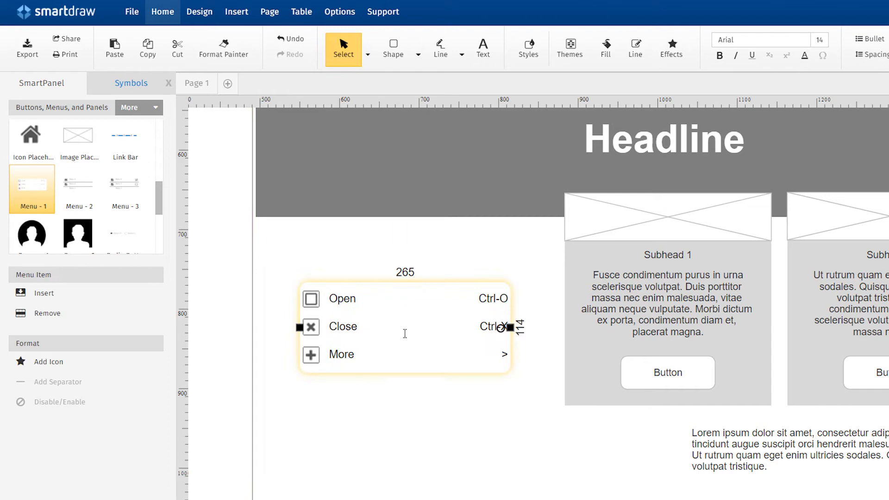
# Step: Insert a blank row below More in the Open/Close/More menu and select its first cell
pyautogui.click(363, 393)
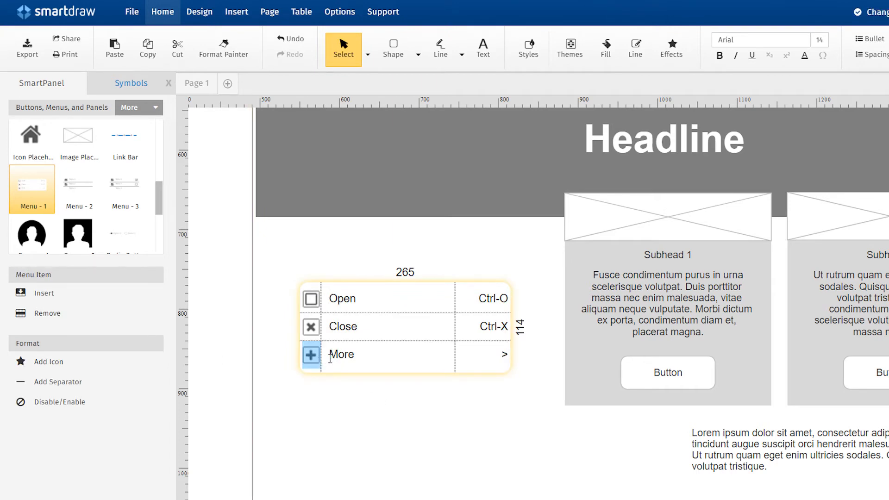
pyautogui.doubleClick(341, 354)
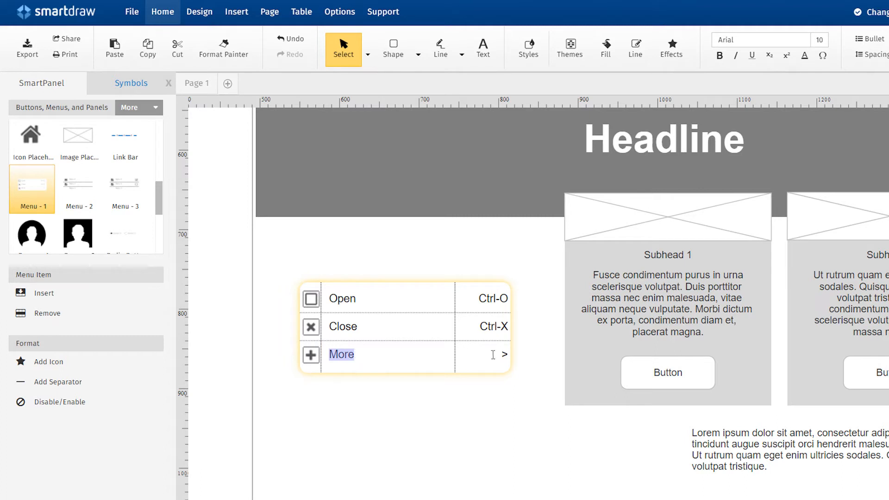
pyautogui.click(465, 389)
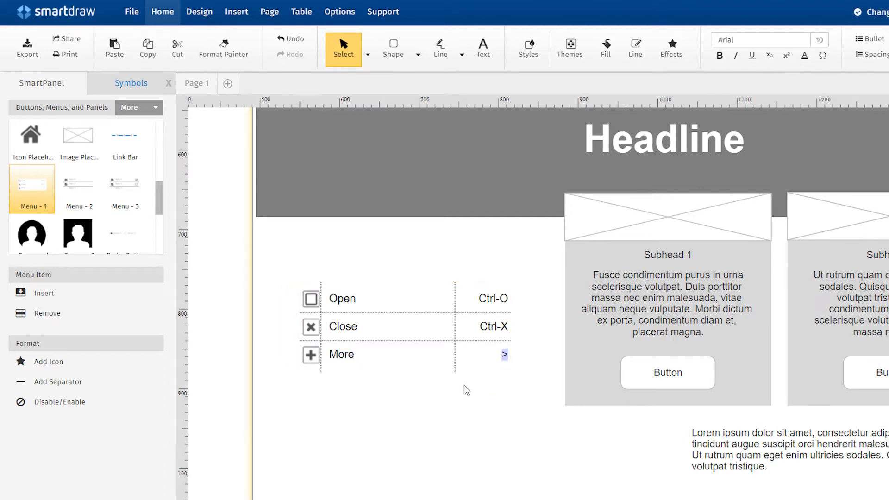
pyautogui.click(43, 292)
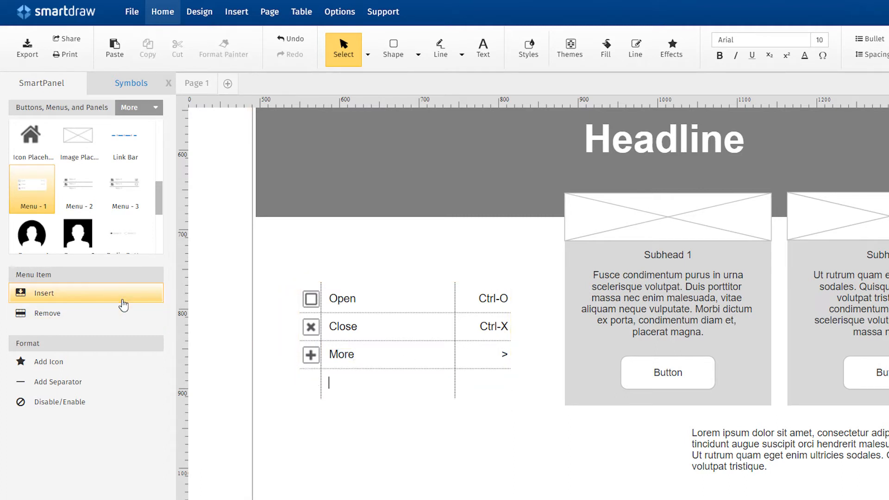
pyautogui.click(311, 384)
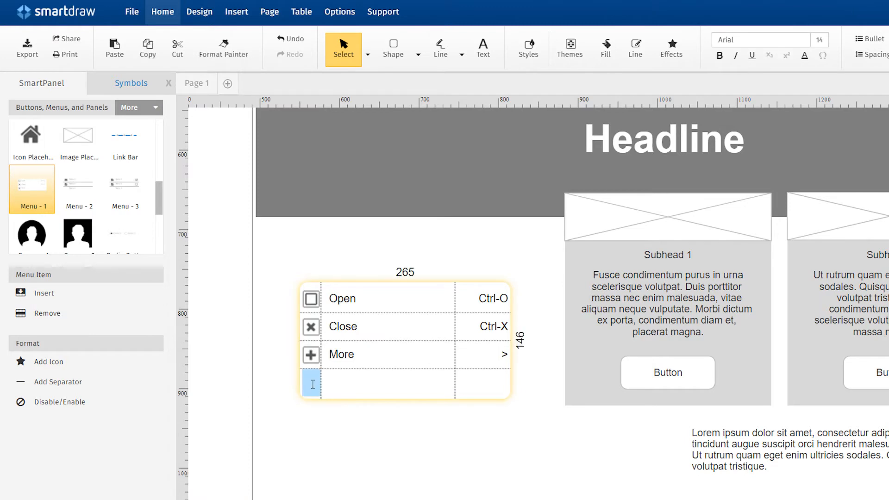
# Step: Put the envelope icon in the new menu row's first cell, then select the row
pyautogui.click(48, 361)
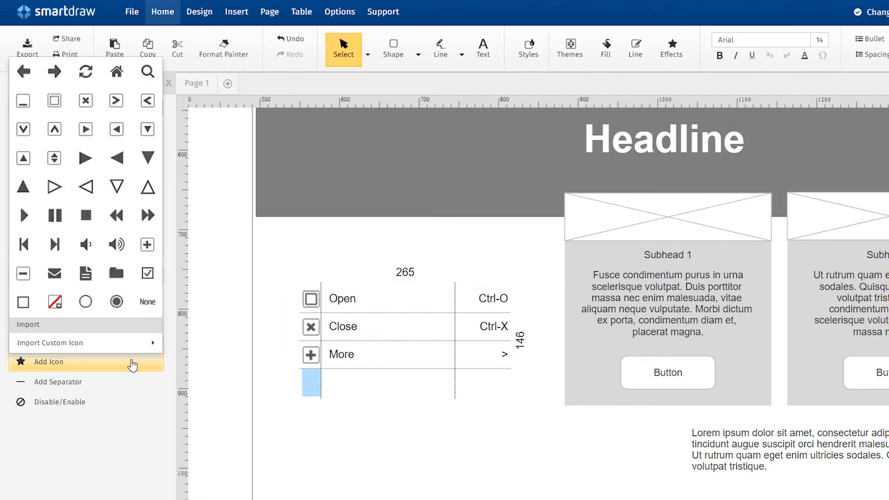
pyautogui.moveTo(131, 348)
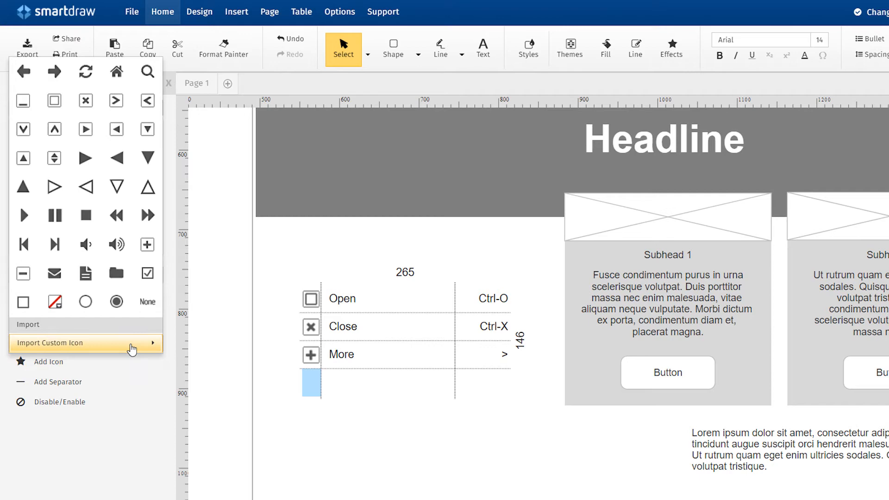
pyautogui.moveTo(54, 274)
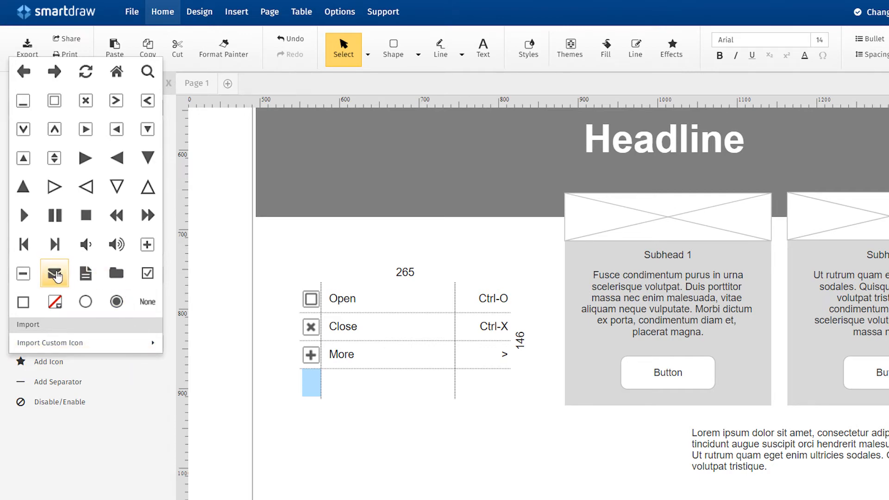
pyautogui.click(54, 273)
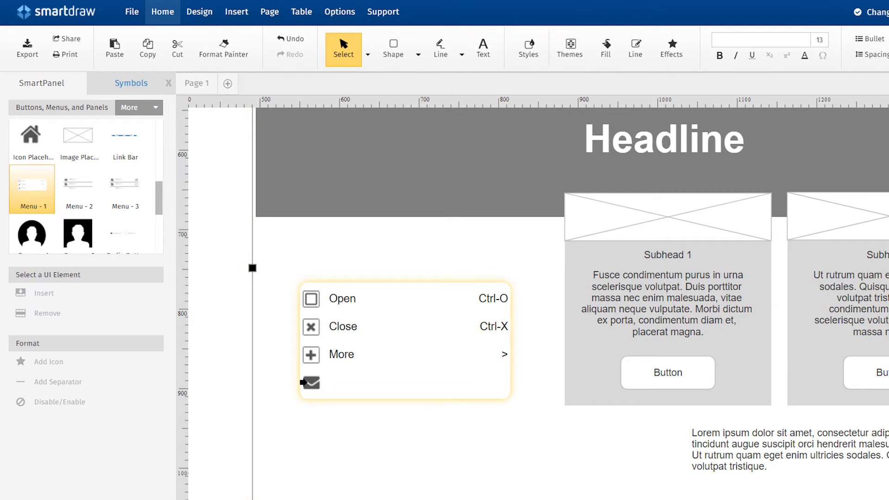
pyautogui.click(396, 382)
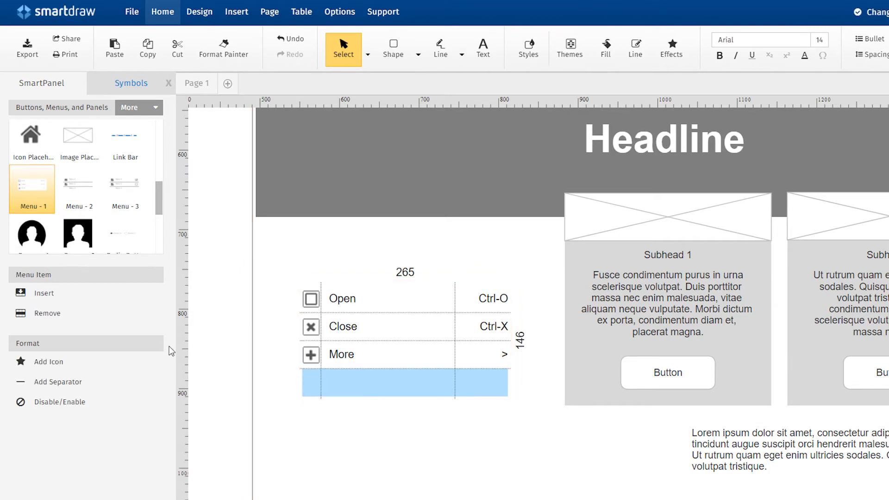
pyautogui.click(343, 326)
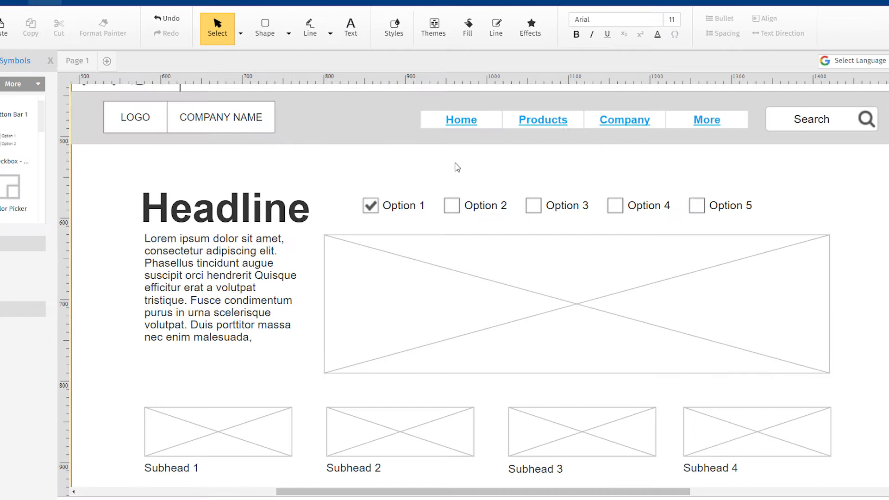
# Step: Switch the radio group's selection from Option 2 to Option 3 and exit the group
pyautogui.click(451, 205)
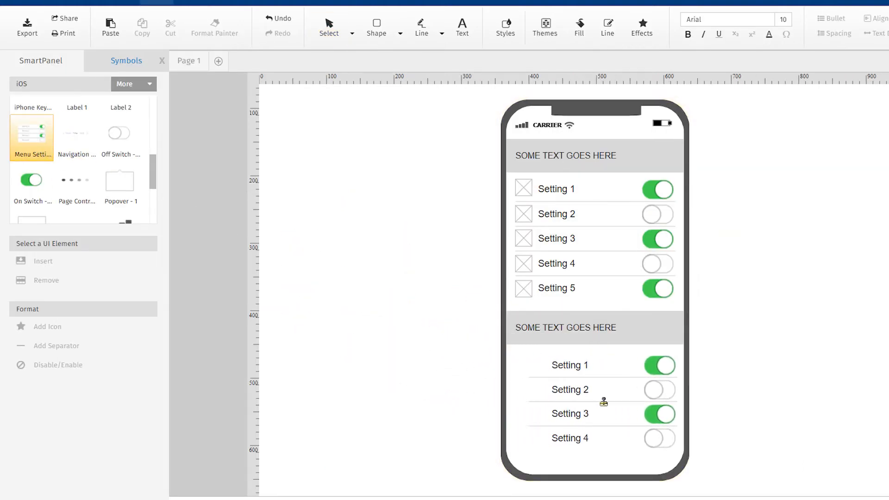
pyautogui.click(600, 402)
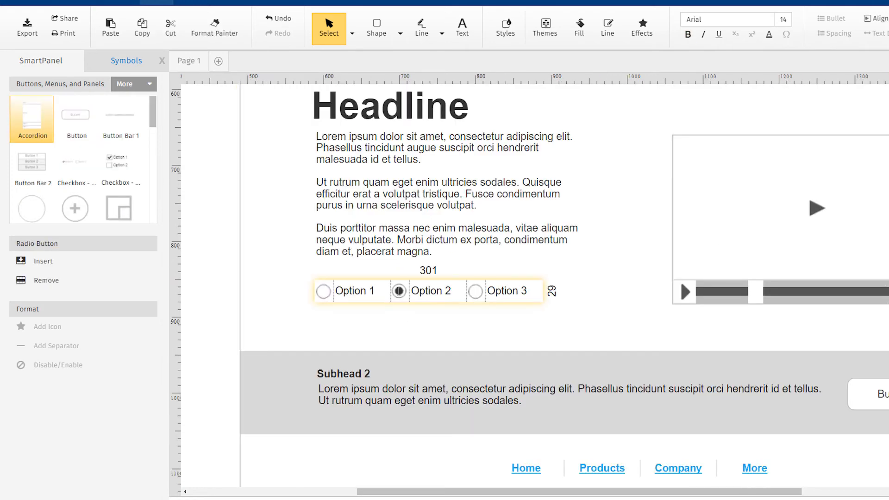
pyautogui.click(474, 291)
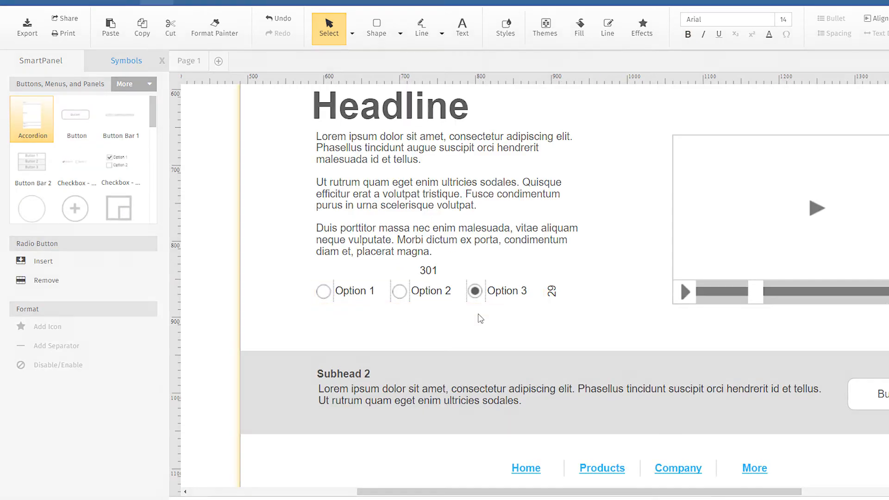
pyautogui.click(531, 38)
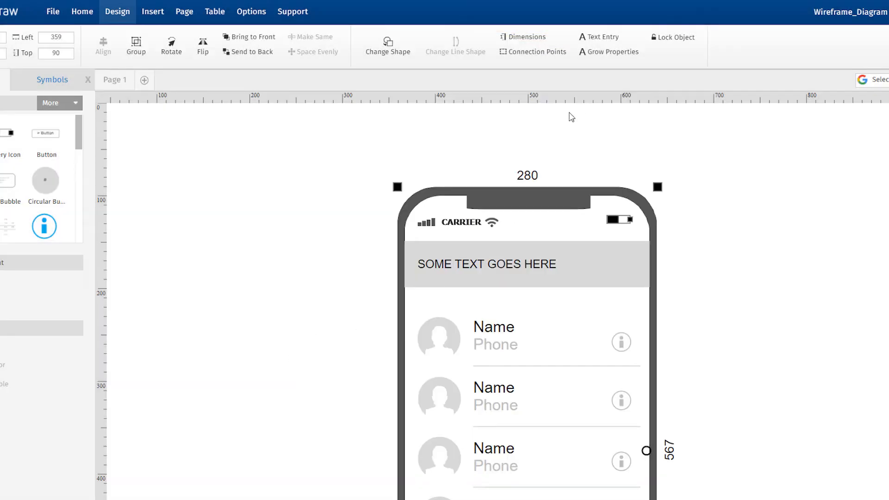
# Step: Deselect the contact mockup and get a view-only shareable link to the wireframe
pyautogui.click(439, 334)
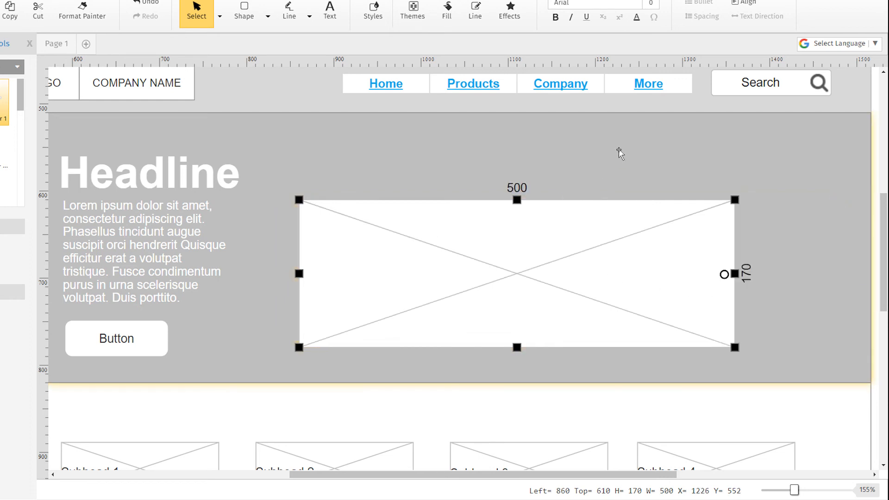
pyautogui.moveTo(732, 275)
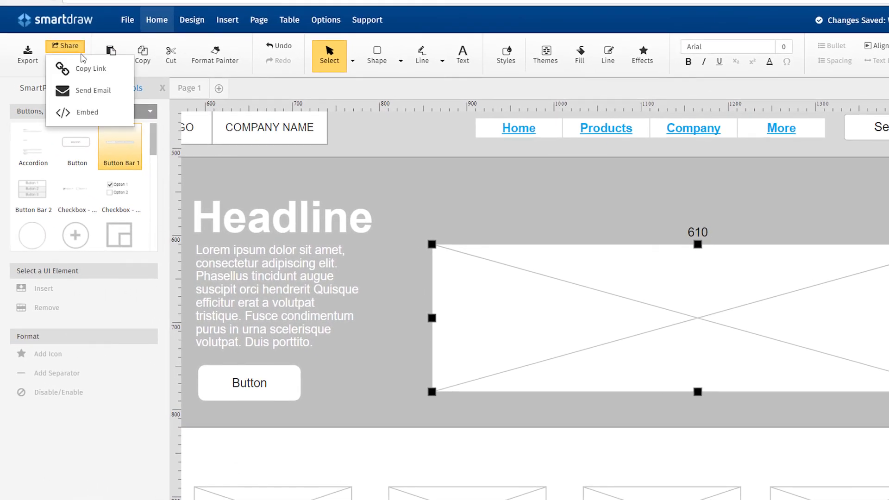
pyautogui.click(91, 69)
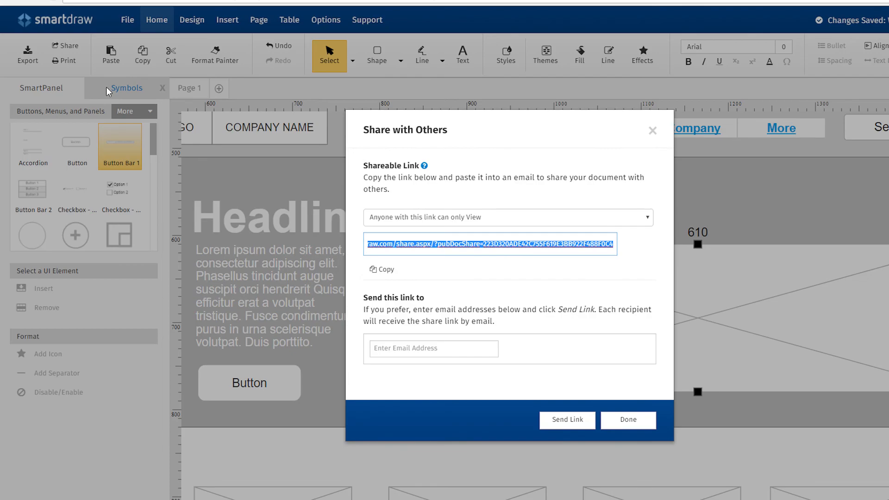